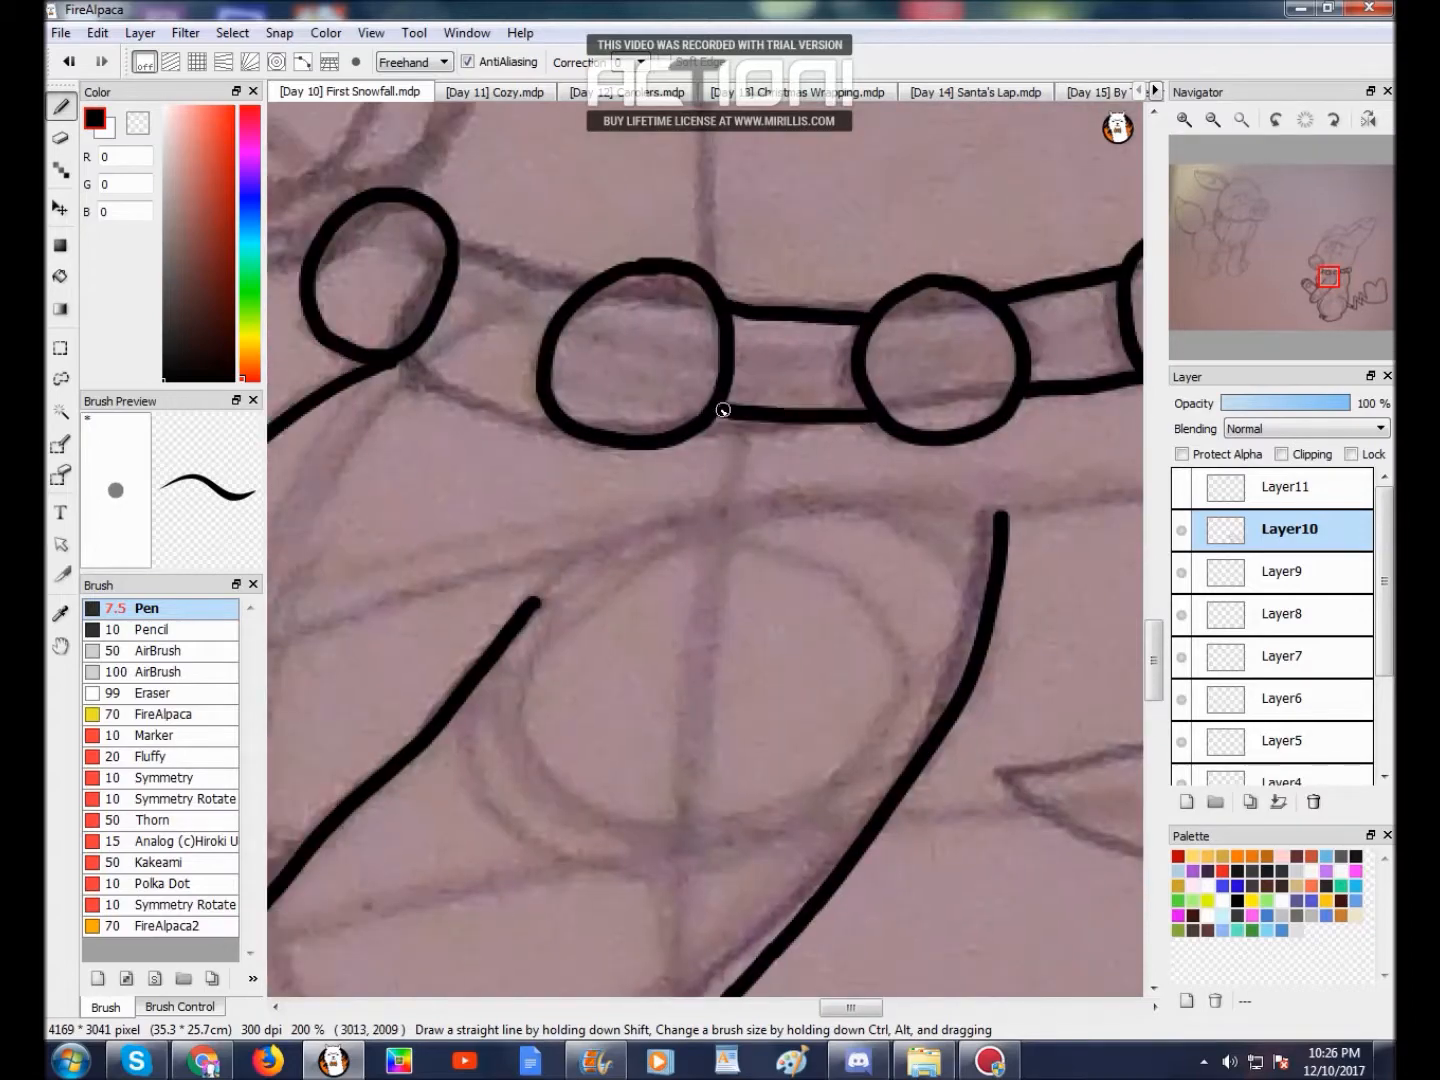
Step: Ink a bold black outline over the lower sketch and the collar's round links
{"action": "left_click_drag", "start_coordinate": [720, 410], "coordinate": [604, 638]}
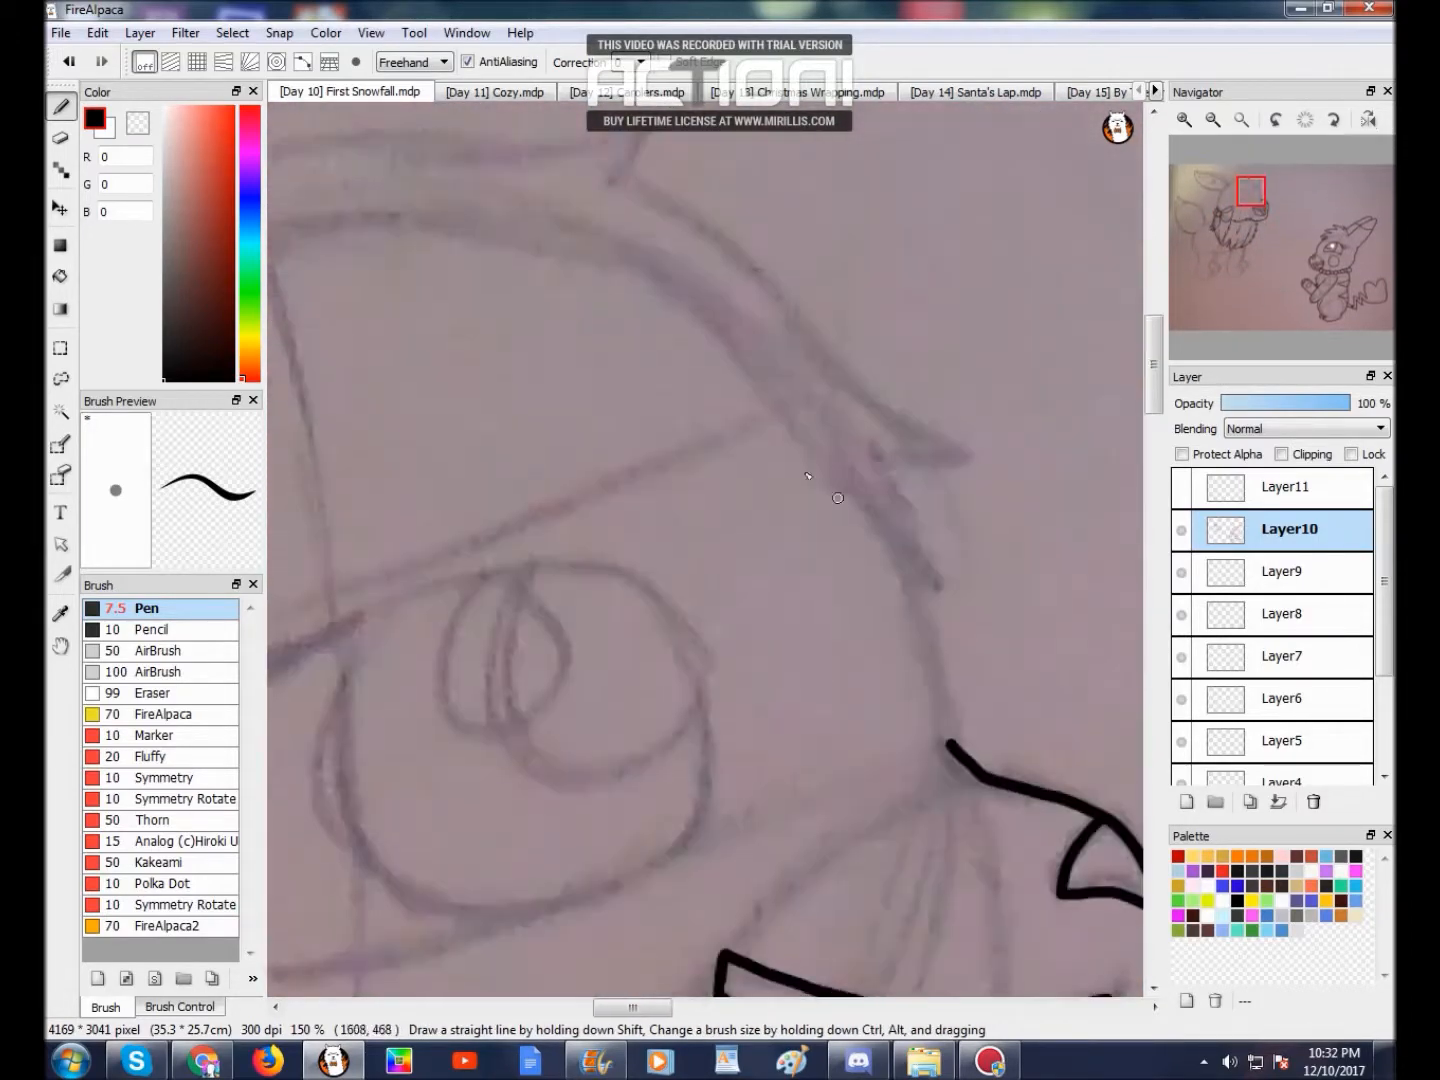
Step: Finish the black line art, then stroke a dark-green garland line behind the characters with the AirBrush
{"action": "left_click_drag", "start_coordinate": [838, 498], "coordinate": [786, 682]}
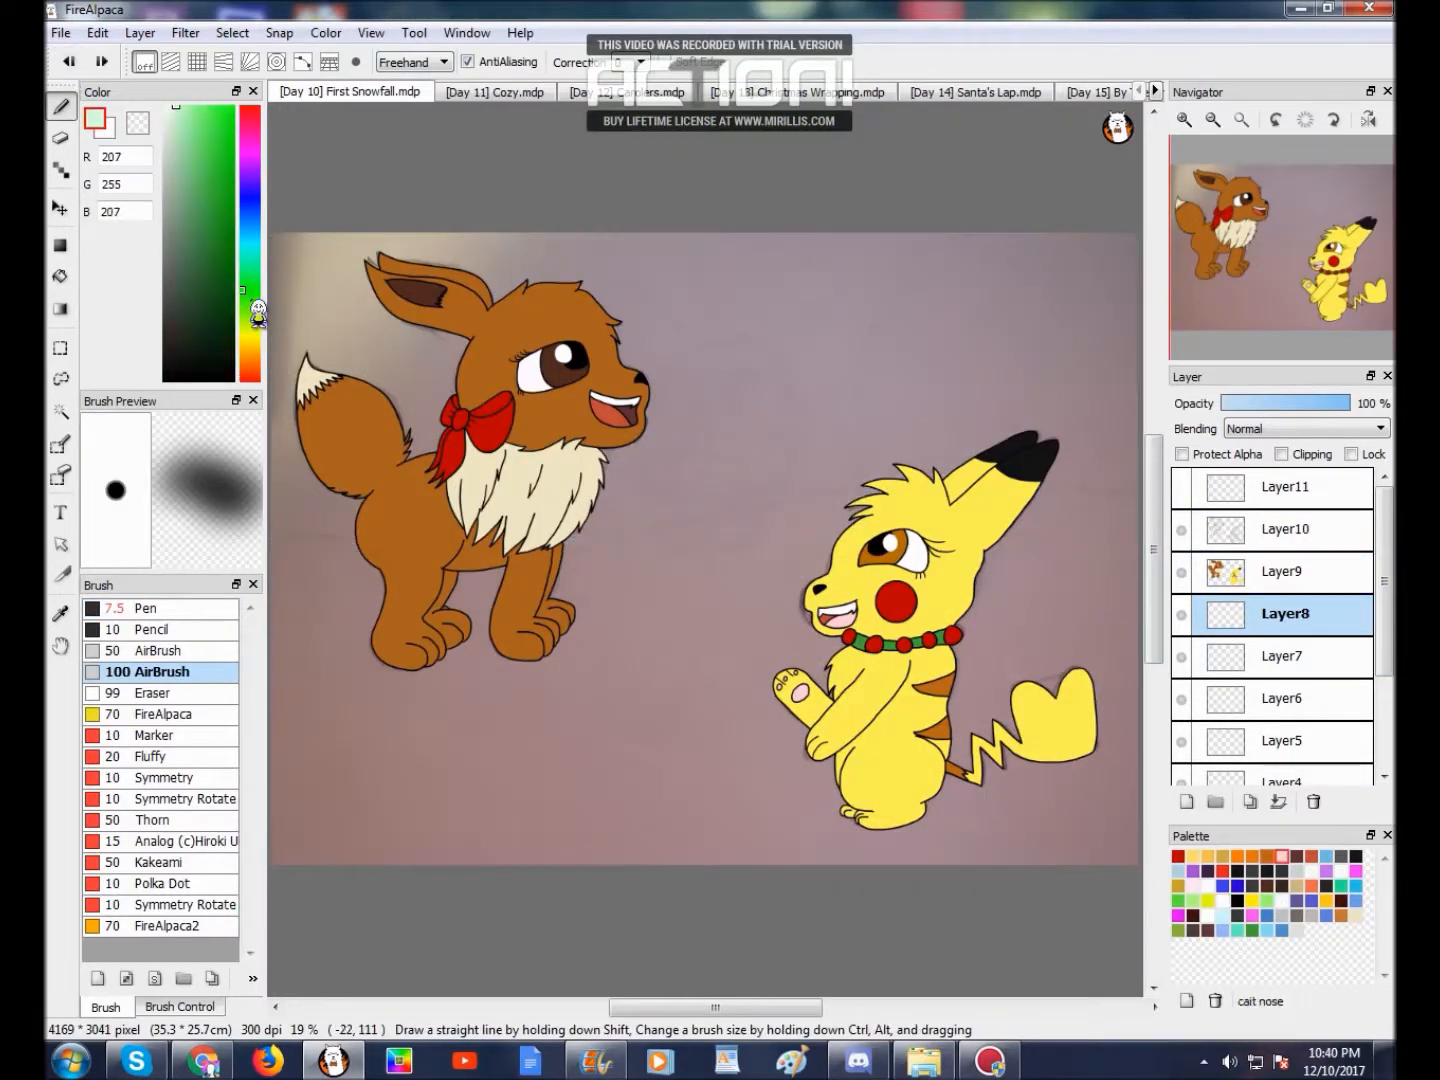
{"action": "left_click_drag", "start_coordinate": [300, 536], "coordinate": [1140, 490]}
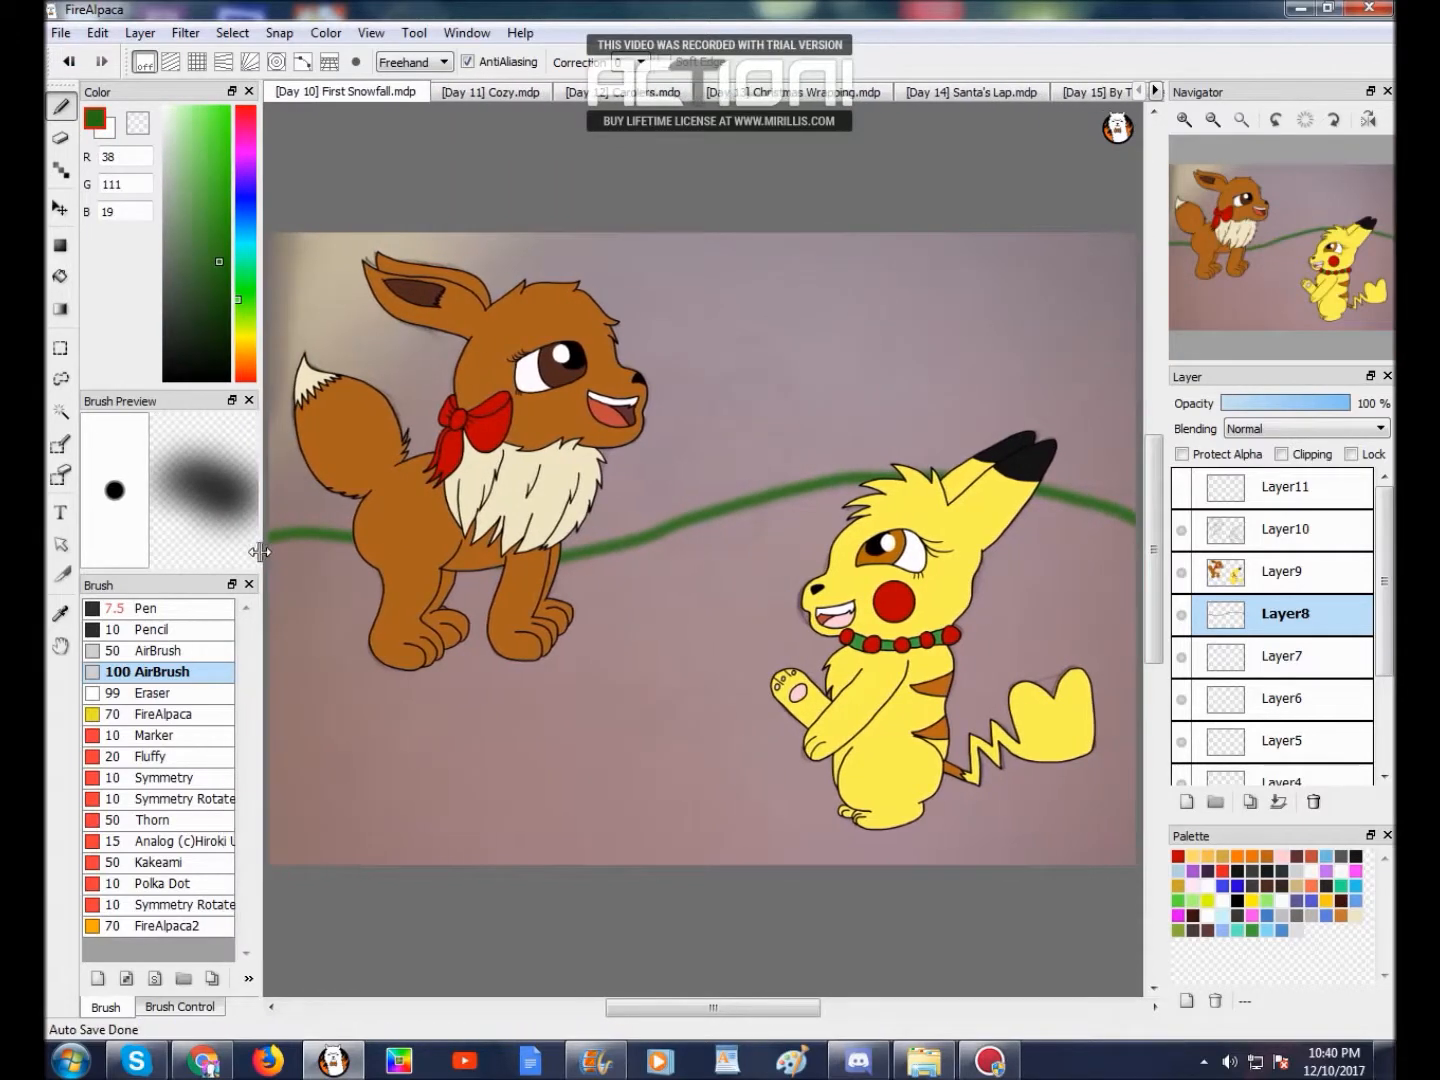